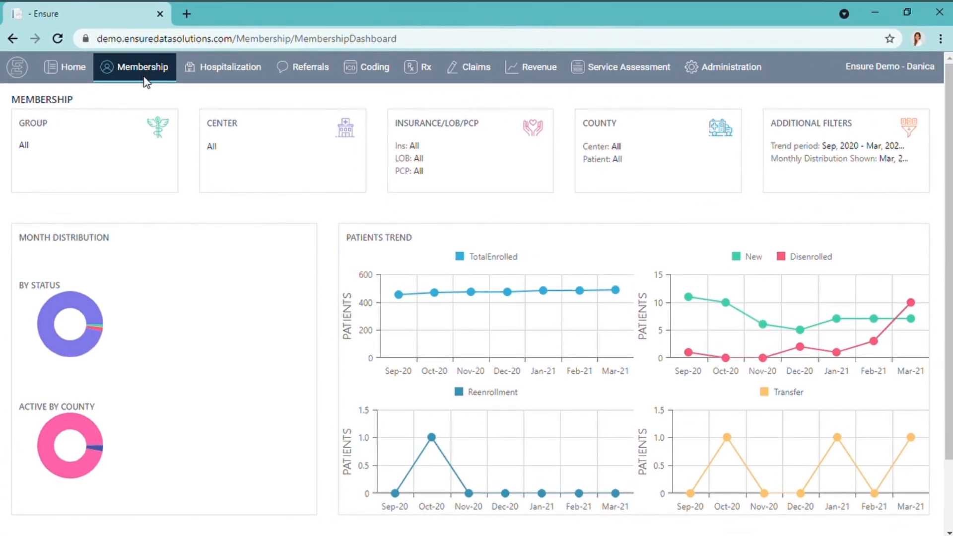
mouse_move(151, 76)
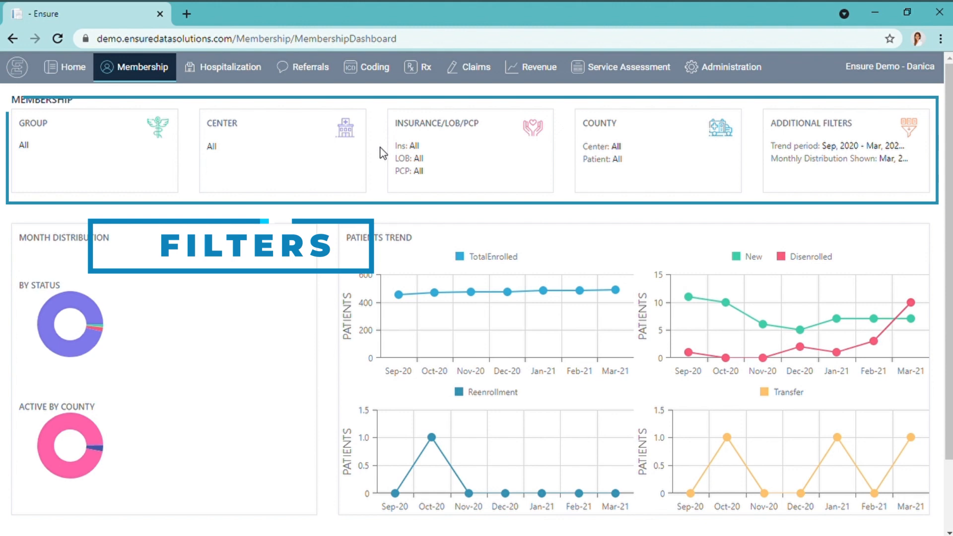
mouse_move(709, 184)
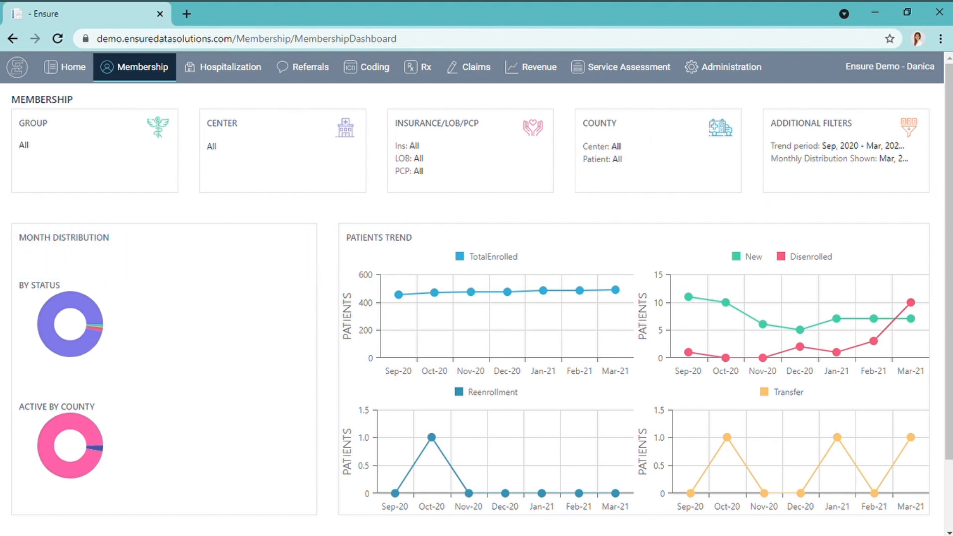
Open Membership Details and scroll down to the Results table of March 2021 members.
left_click(845, 151)
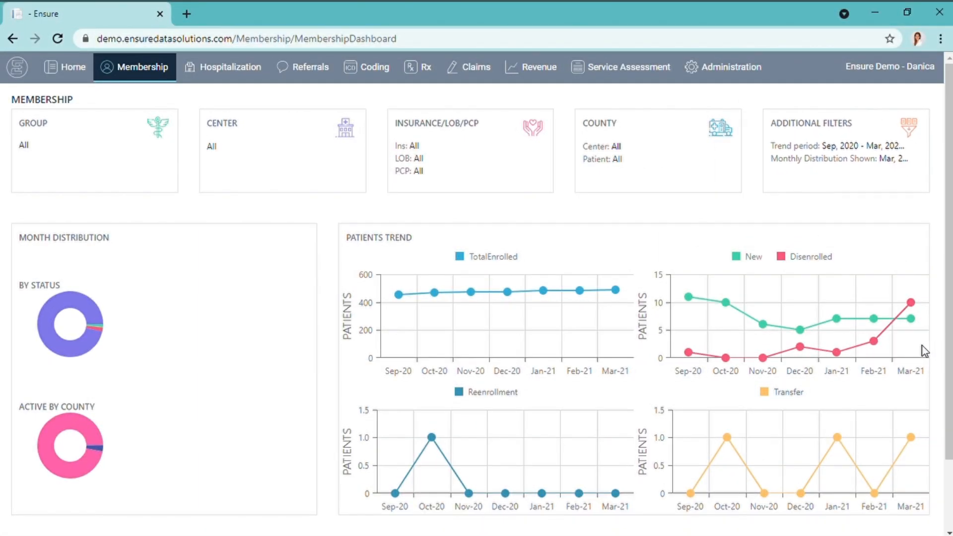
scroll("down", 3)
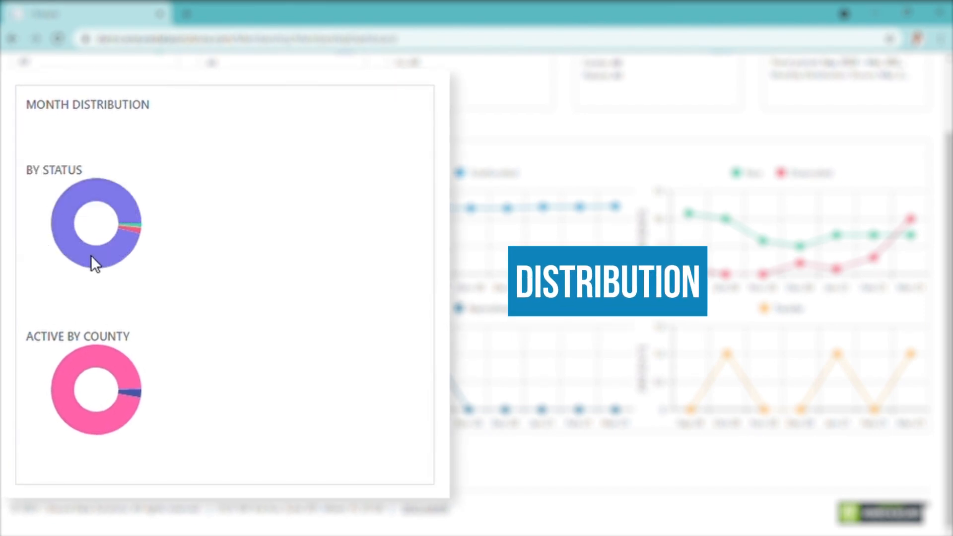
mouse_move(143, 231)
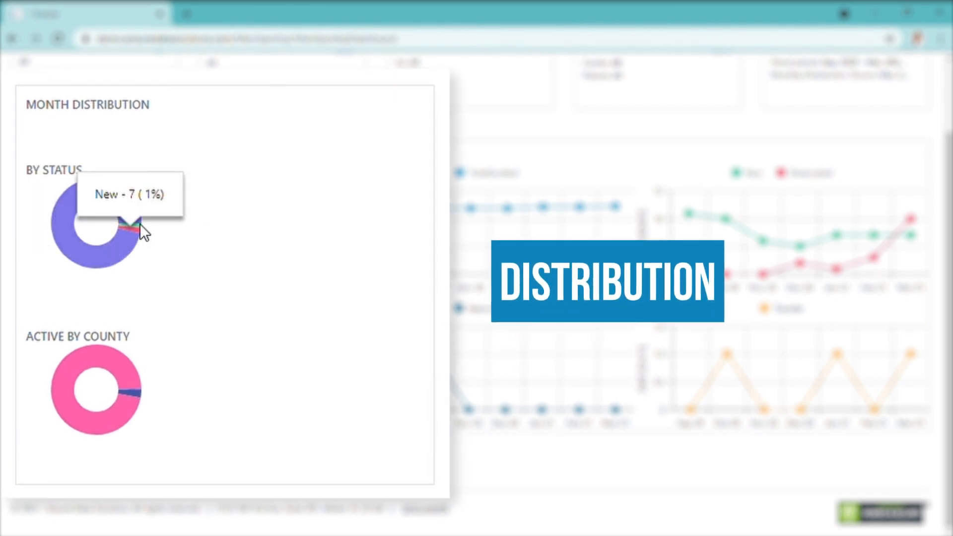
mouse_move(19, 394)
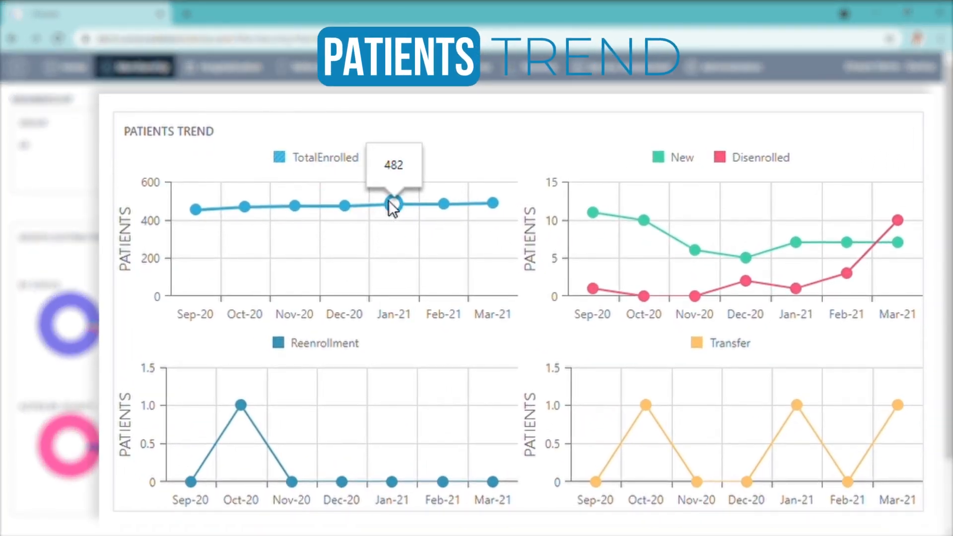
mouse_move(704, 269)
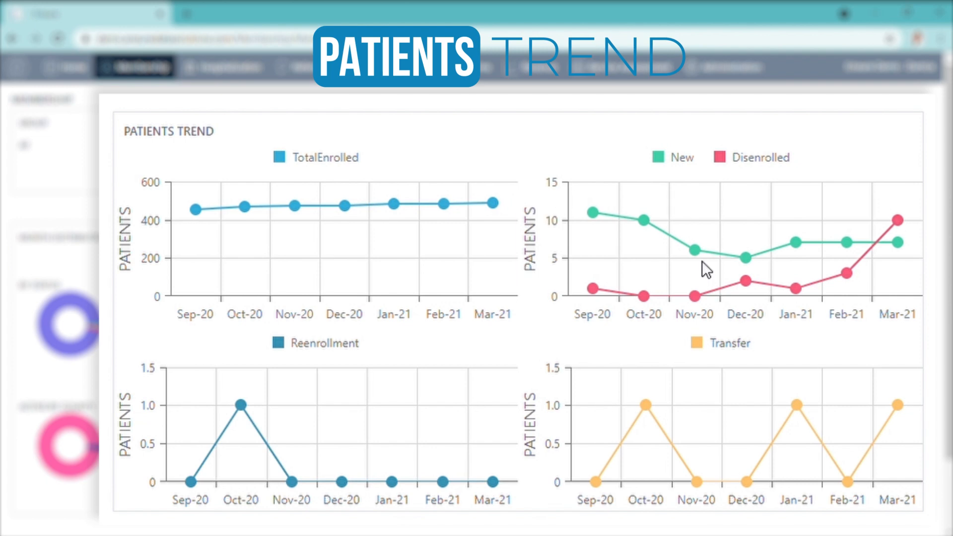
mouse_move(342, 481)
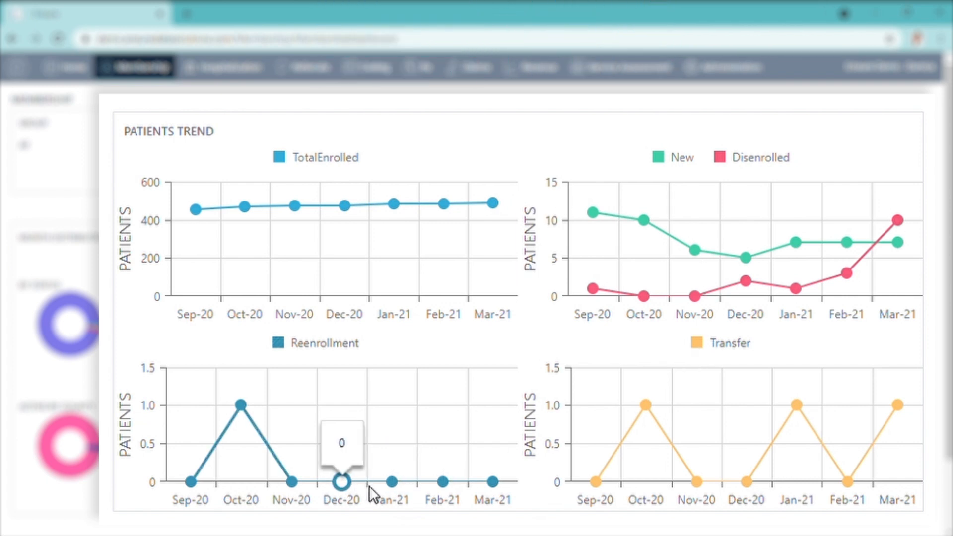
mouse_move(492, 482)
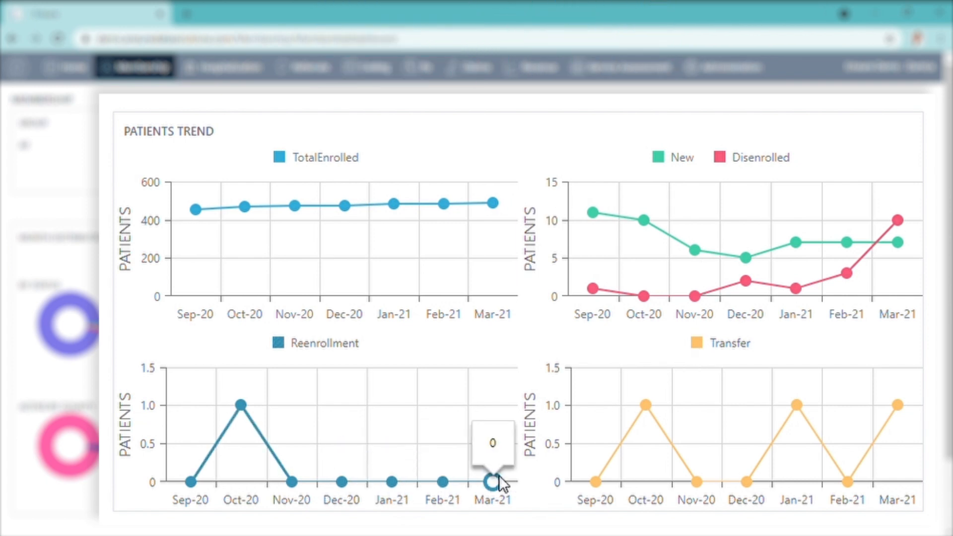
mouse_move(645, 404)
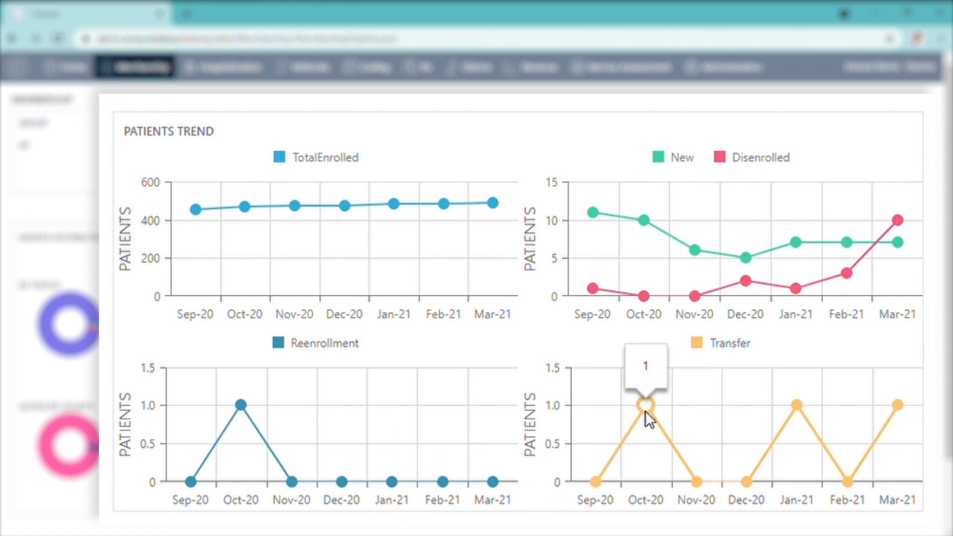
mouse_move(644, 406)
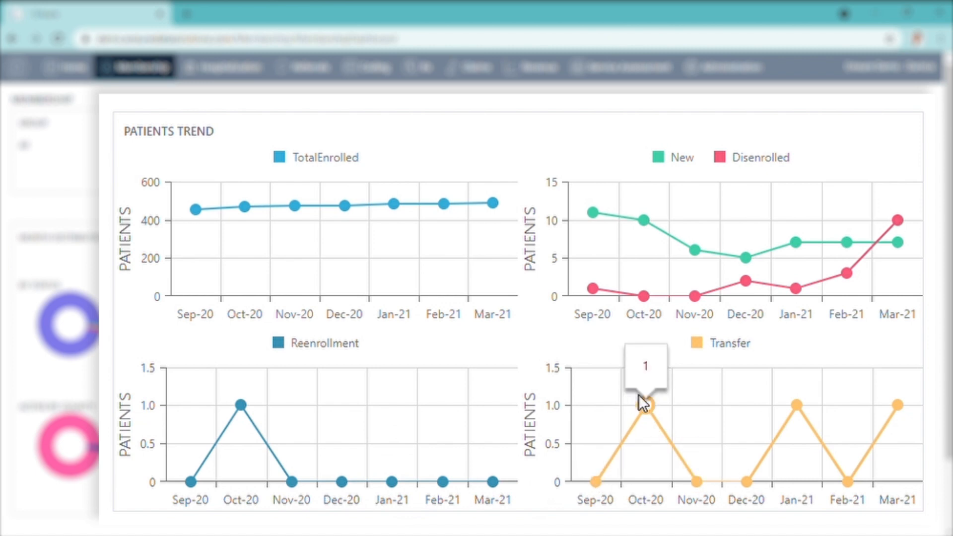
mouse_move(209, 200)
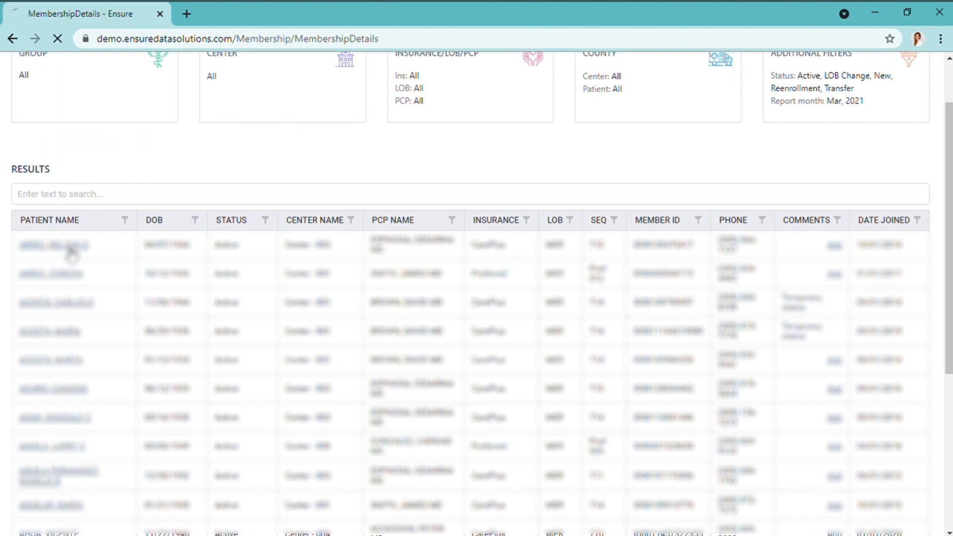
Open the first listed patient's Patient Profile from the Results table.
left_click(54, 244)
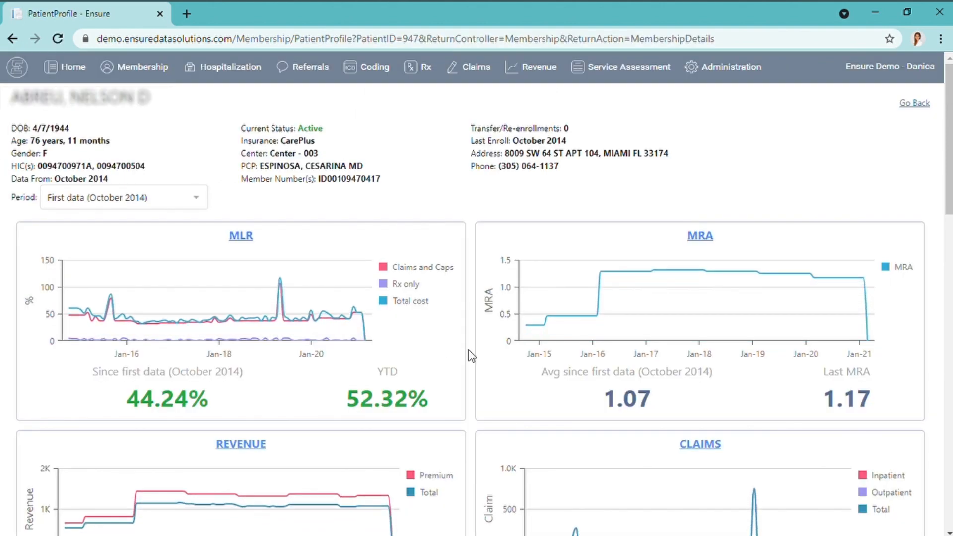
mouse_move(296, 323)
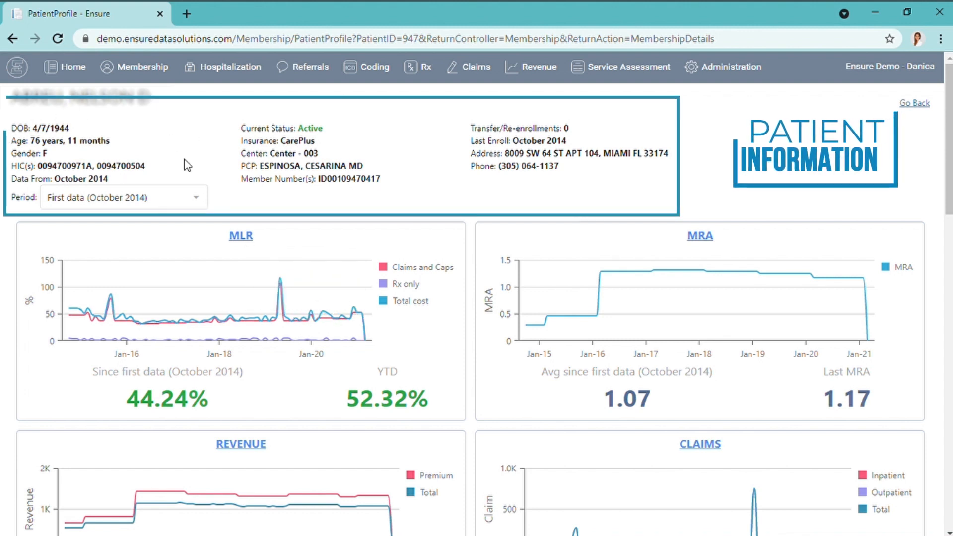
mouse_move(542, 228)
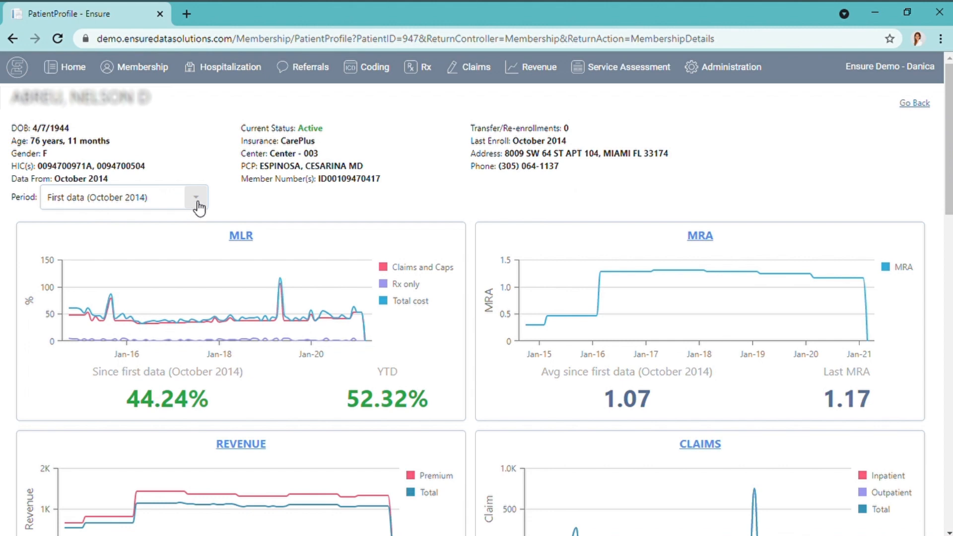
mouse_move(262, 315)
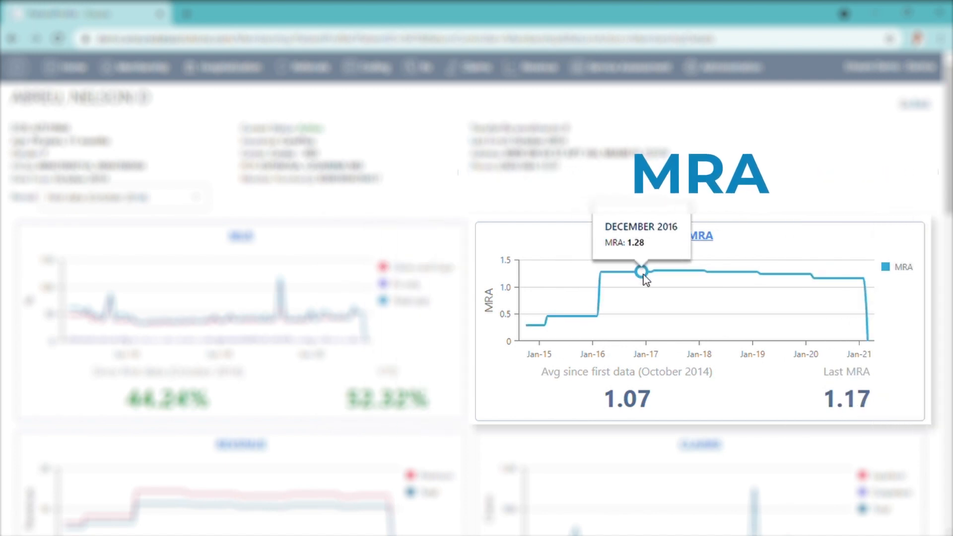
mouse_move(739, 272)
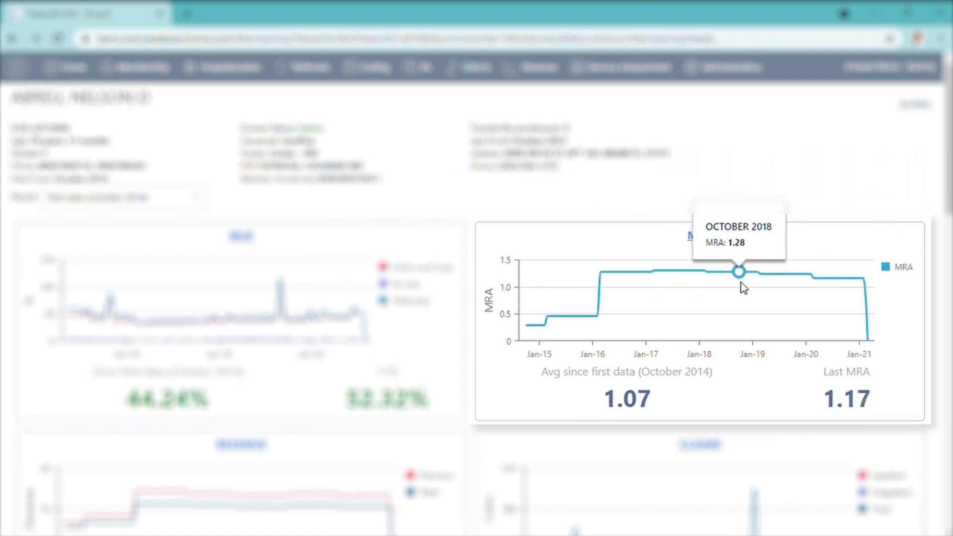
scroll("down", 3)
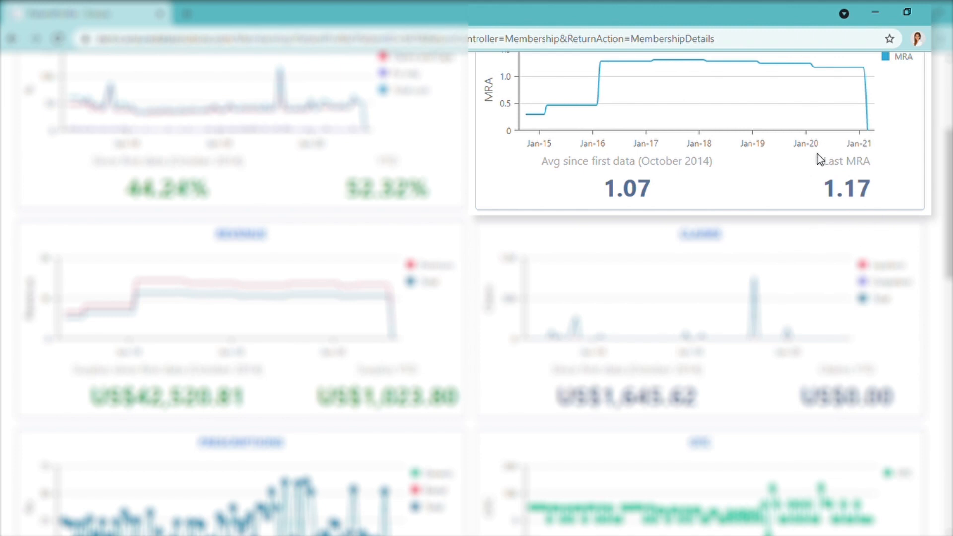
mouse_move(636, 208)
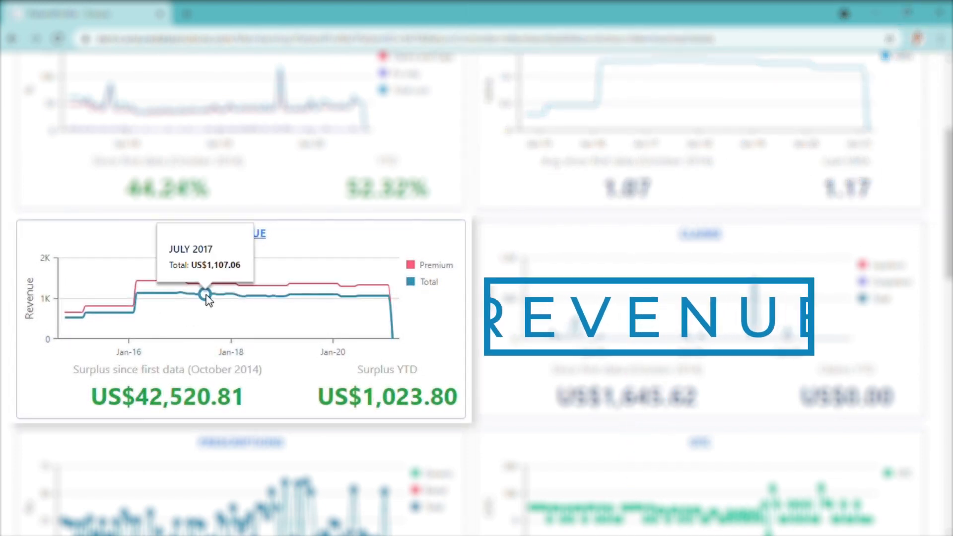
mouse_move(215, 286)
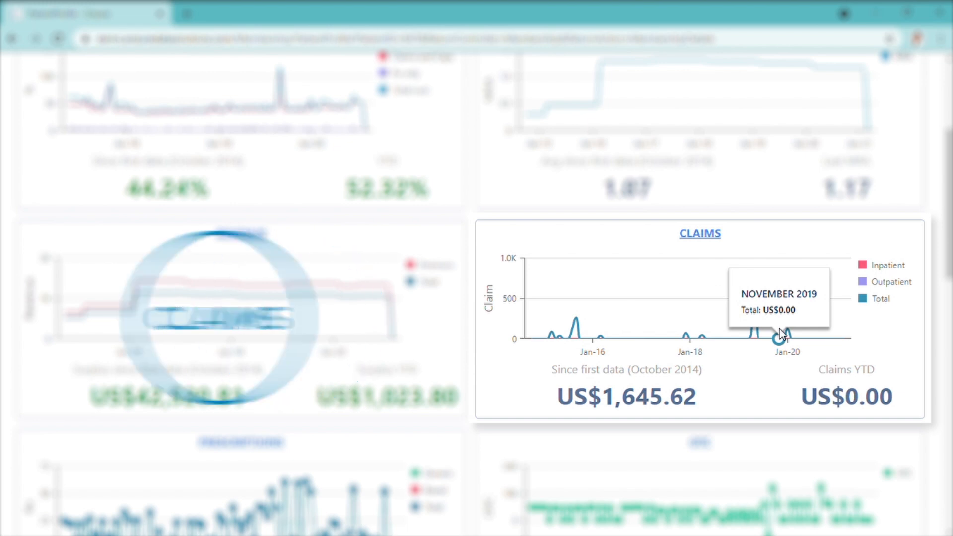
mouse_move(750, 336)
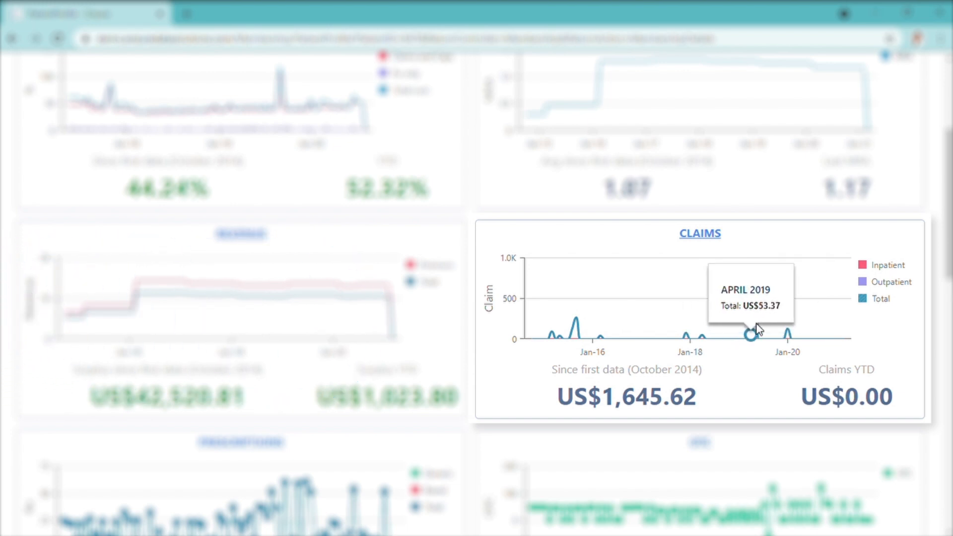
scroll("down", 3)
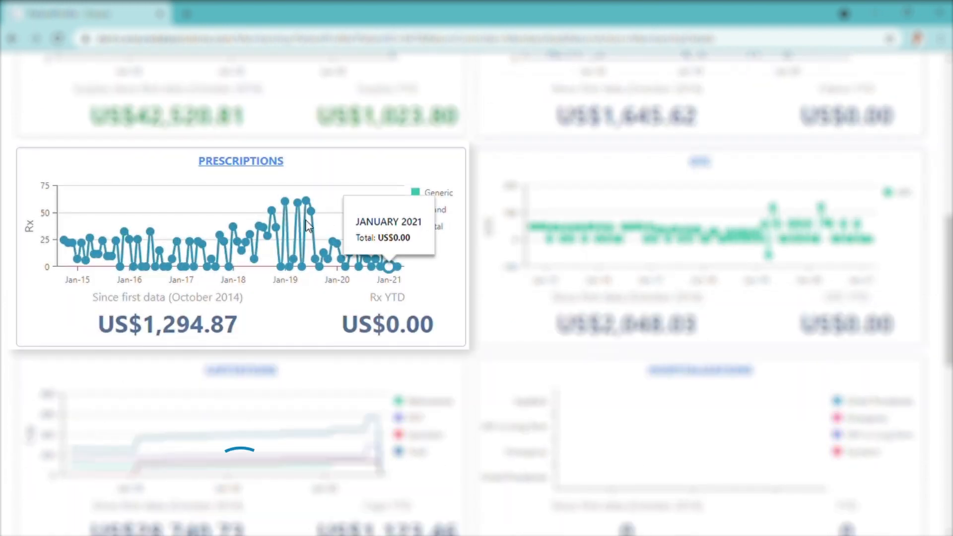
mouse_move(307, 203)
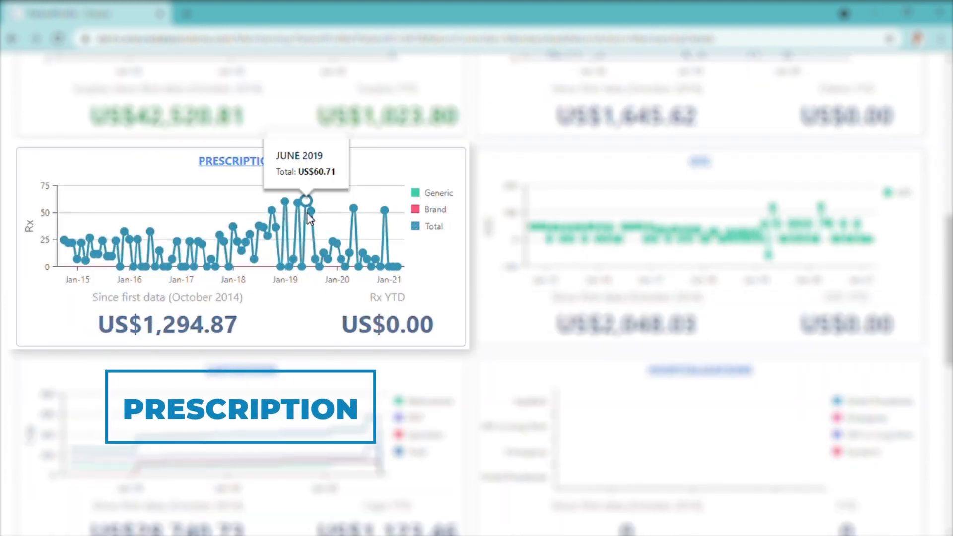
mouse_move(394, 265)
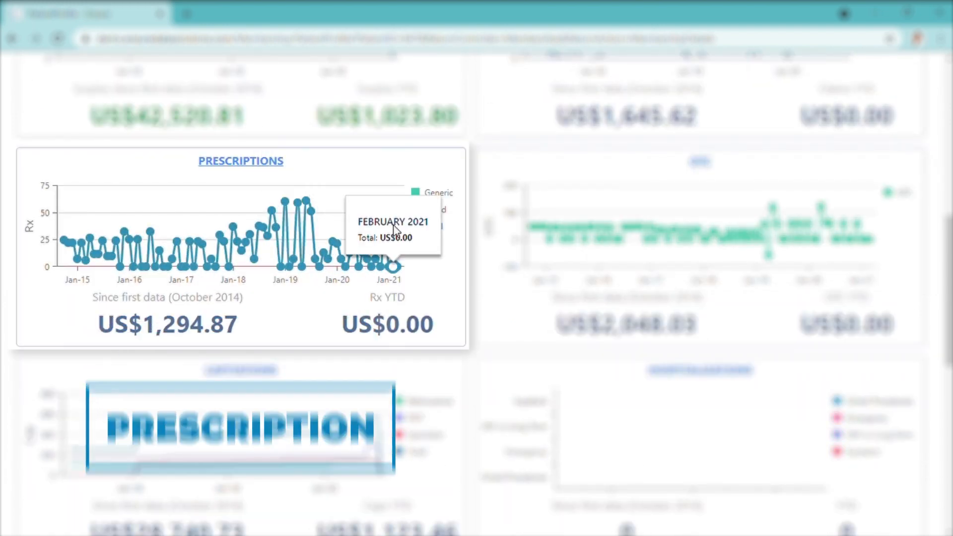
mouse_move(830, 239)
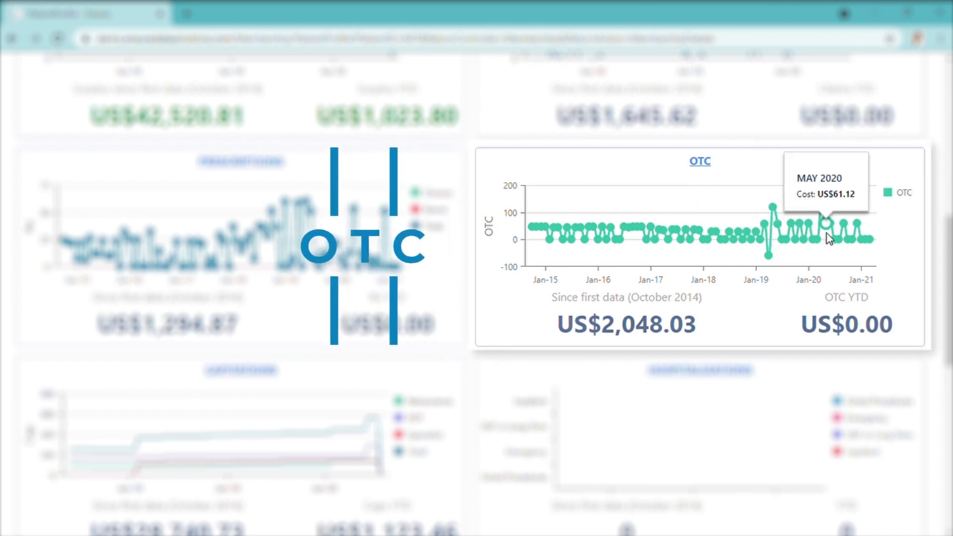
scroll("down", 3)
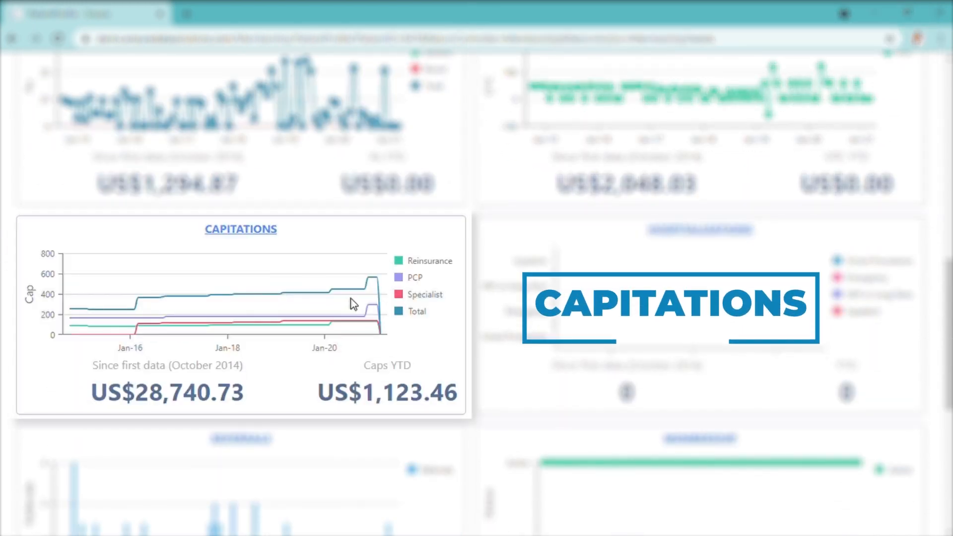
mouse_move(357, 322)
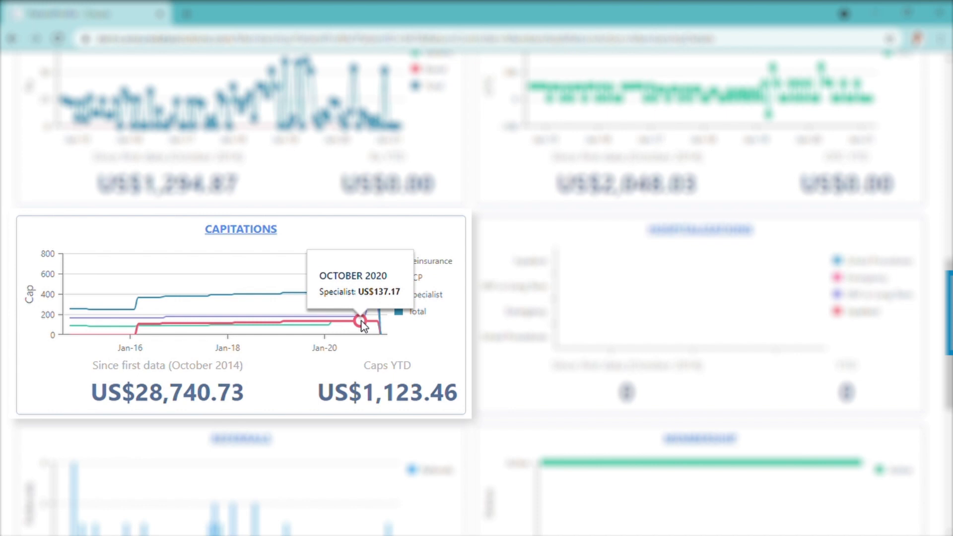
mouse_move(326, 333)
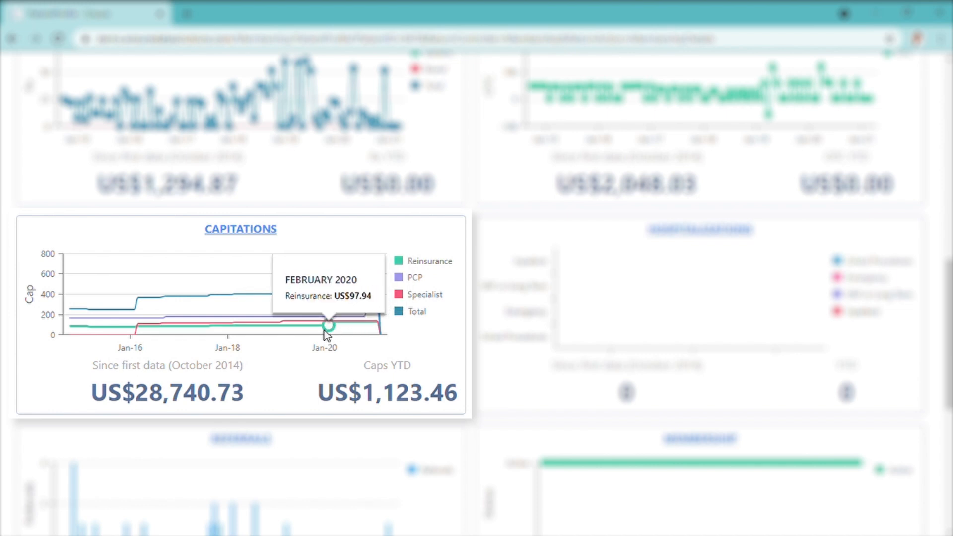
scroll("down", 3)
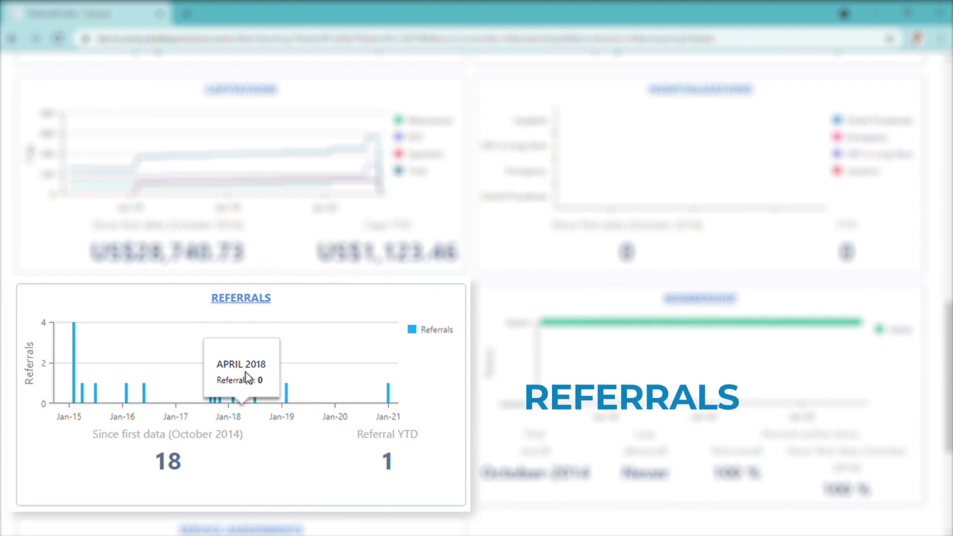
mouse_move(626, 323)
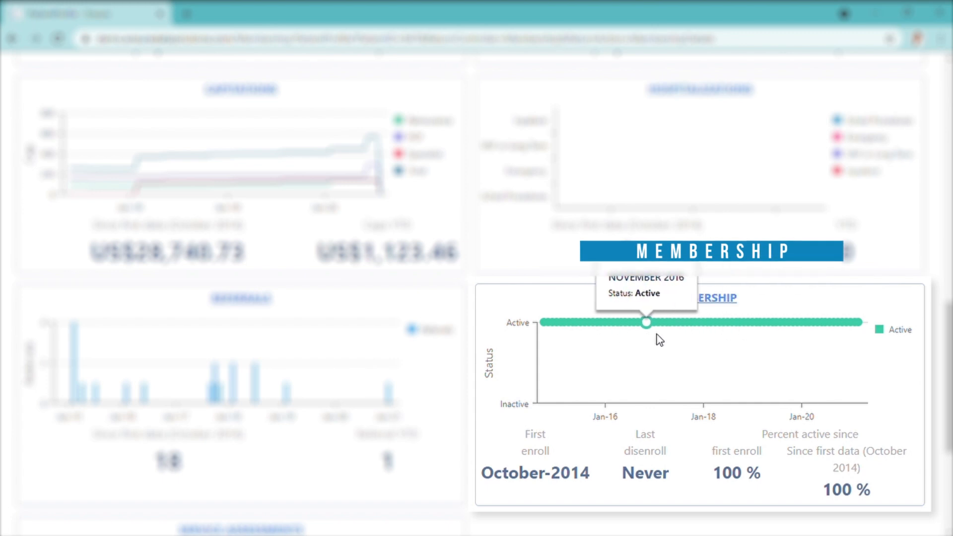
scroll("down", 3)
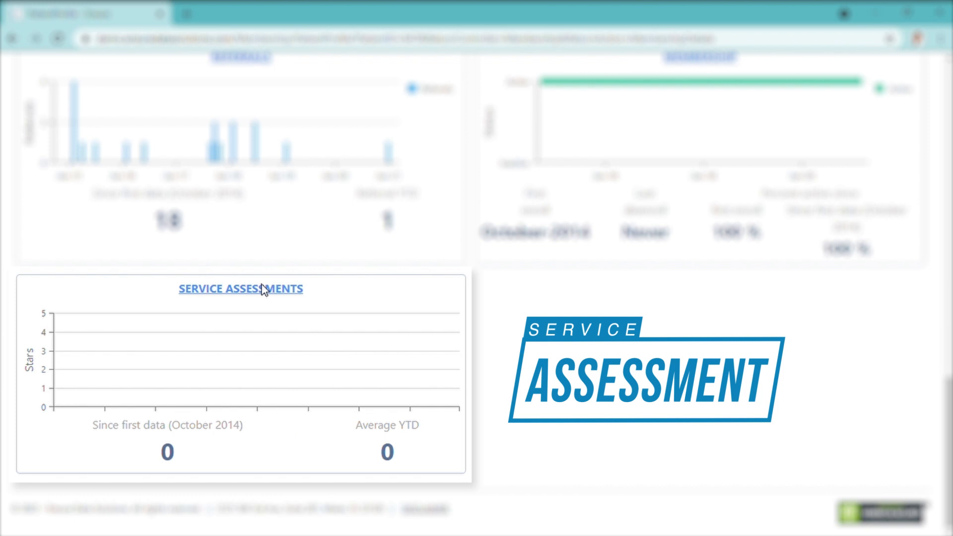
mouse_move(265, 393)
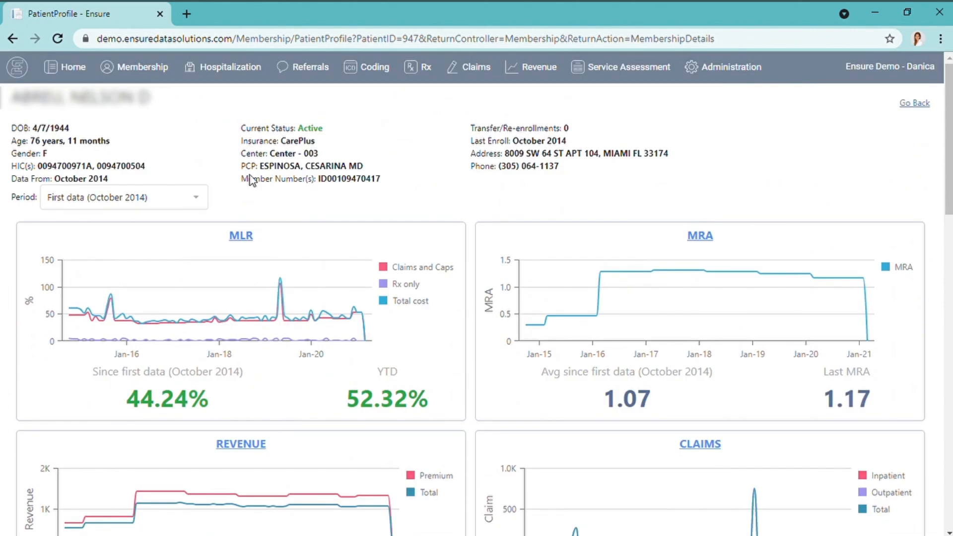
Go to Membership > Soft Sales to list the five March 2021 patients.
left_click(143, 67)
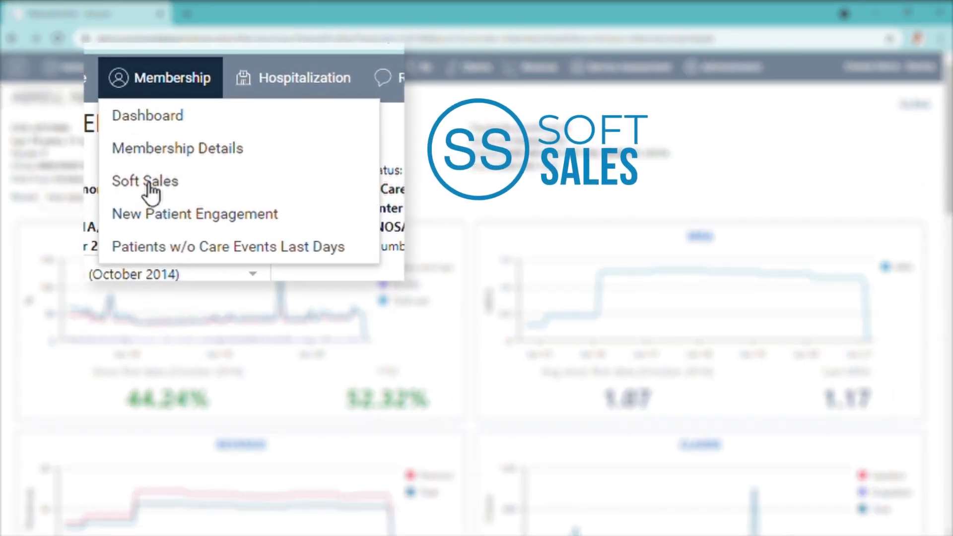
left_click(145, 181)
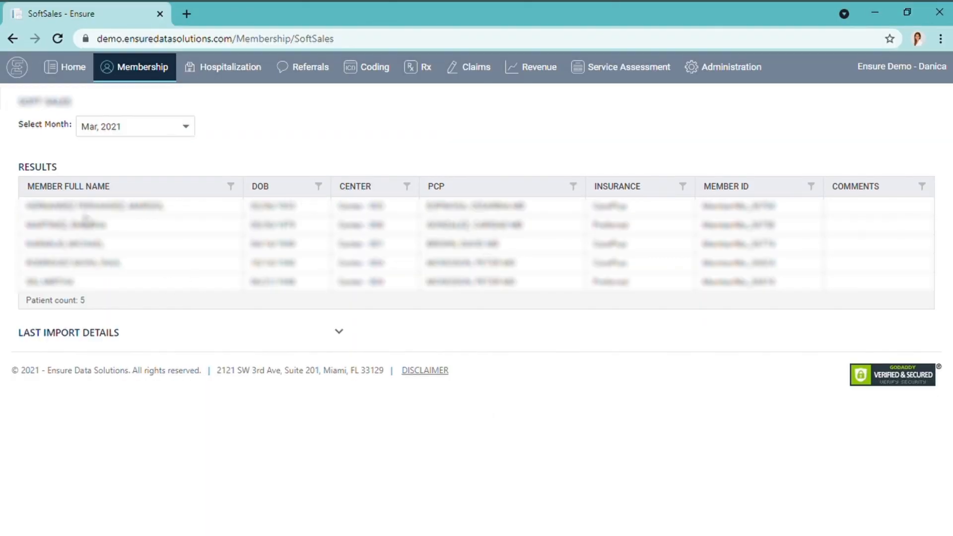
mouse_move(200, 262)
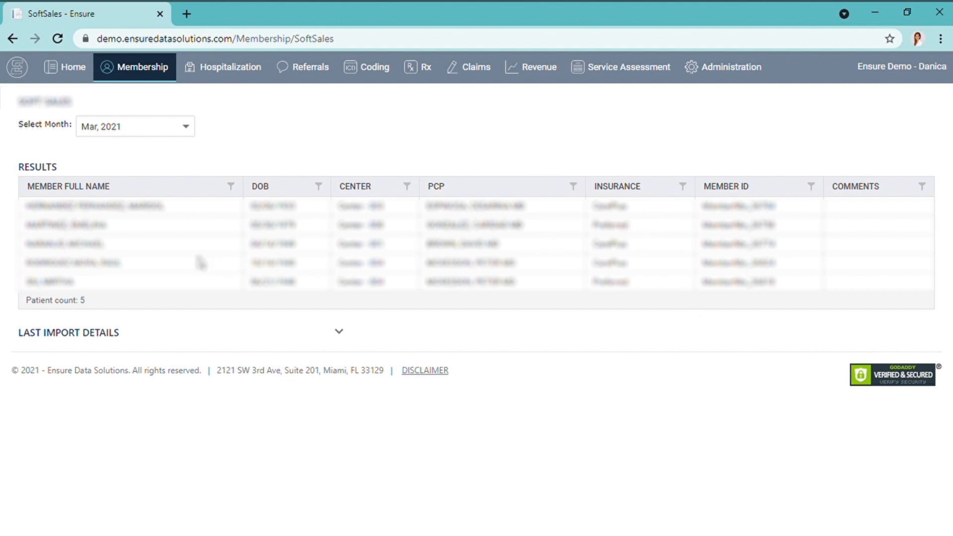
mouse_move(216, 225)
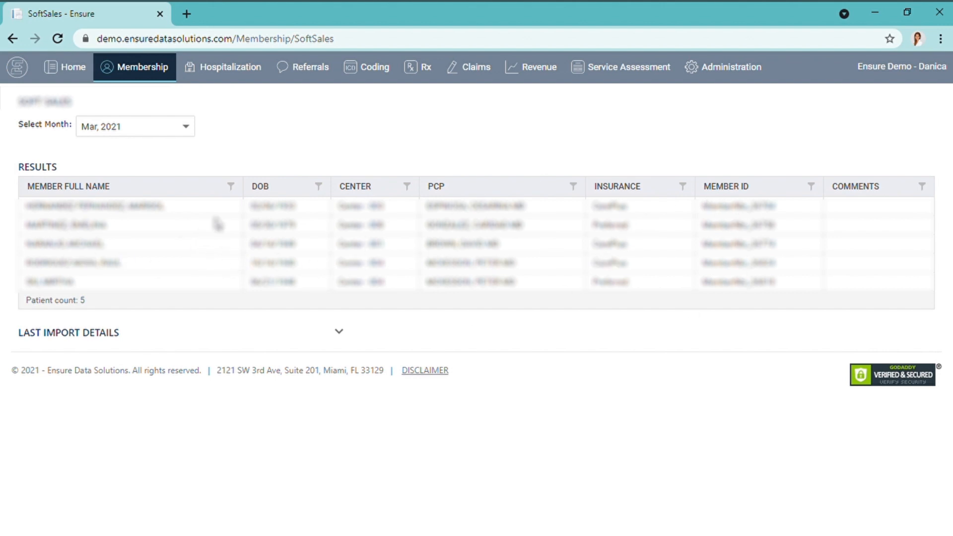
mouse_move(162, 217)
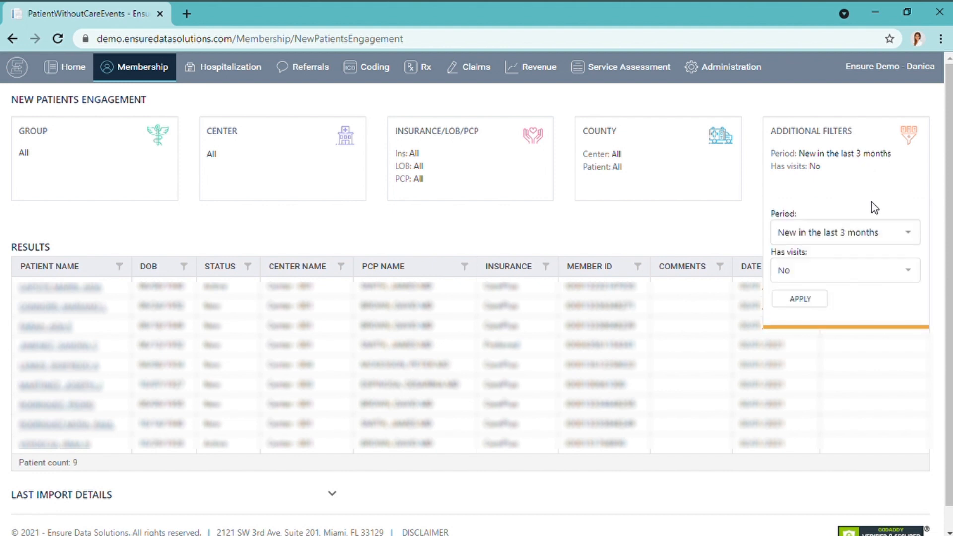
Set Period to 'New in the last 6 months', set the Has visits filter, and apply.
left_click(843, 232)
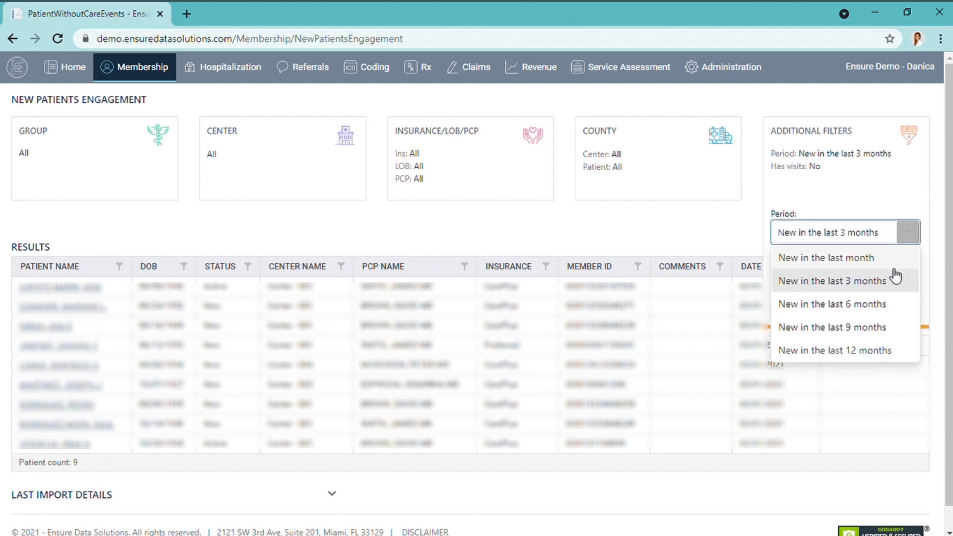
mouse_move(882, 304)
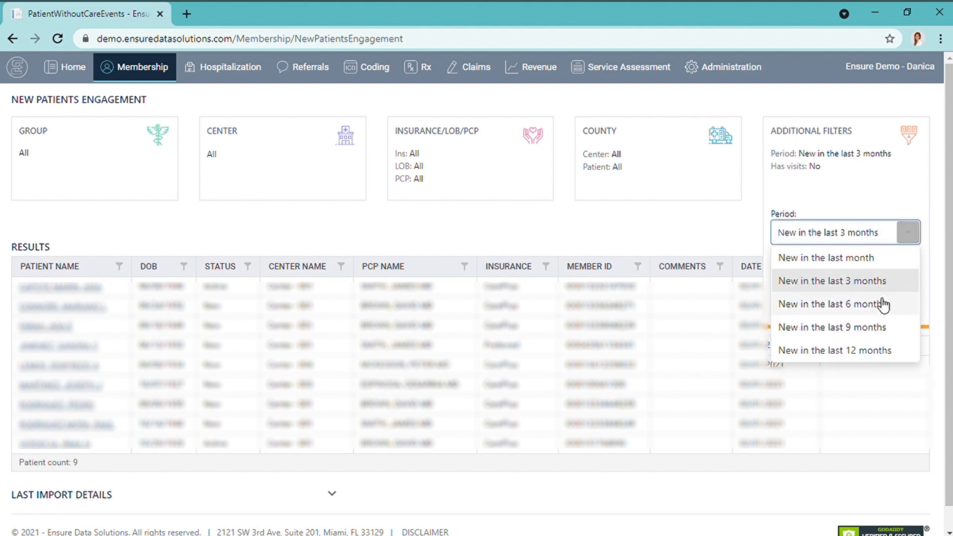
left_click(832, 304)
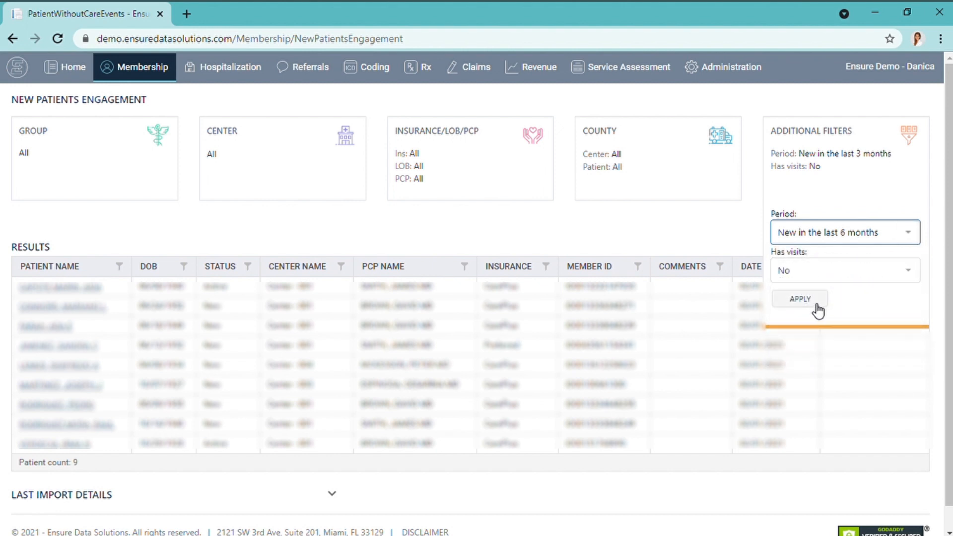
left_click(842, 270)
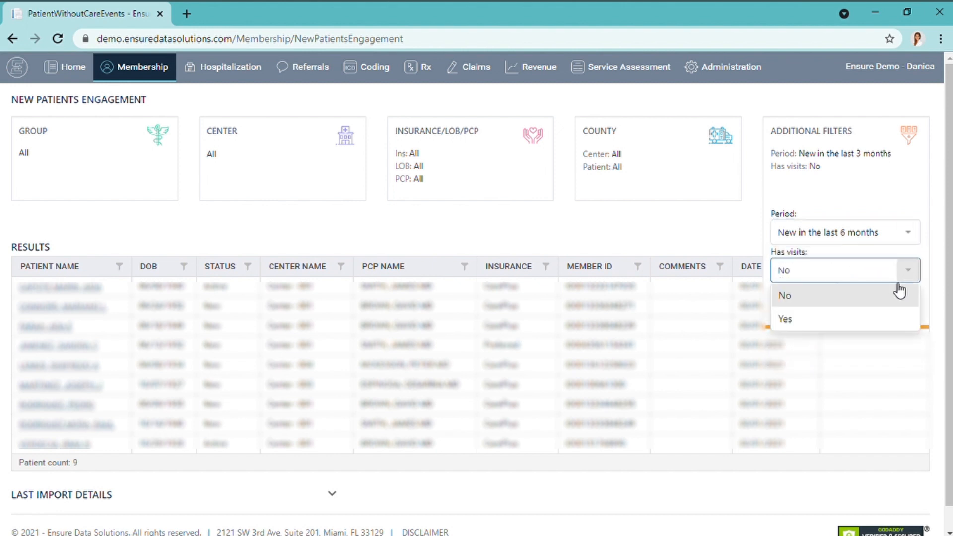
left_click(784, 319)
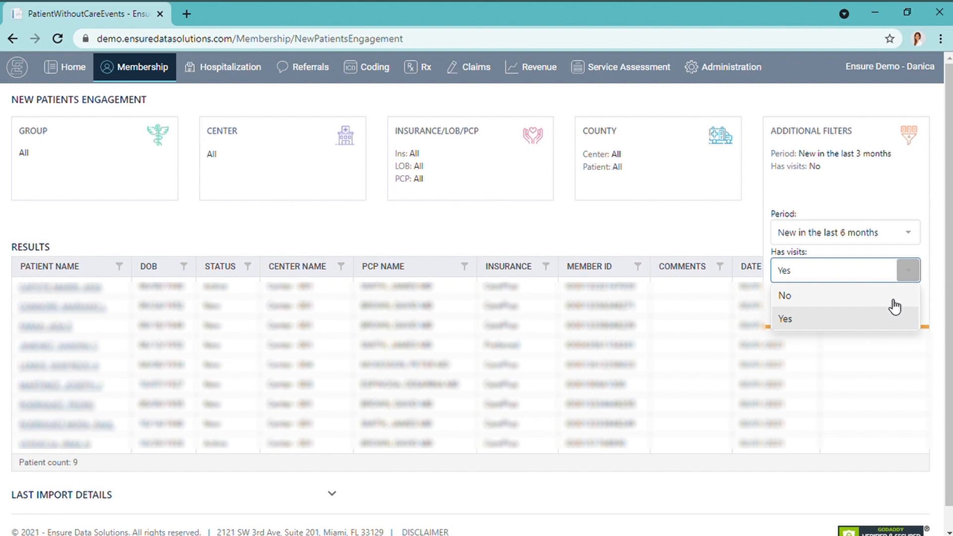
left_click(784, 296)
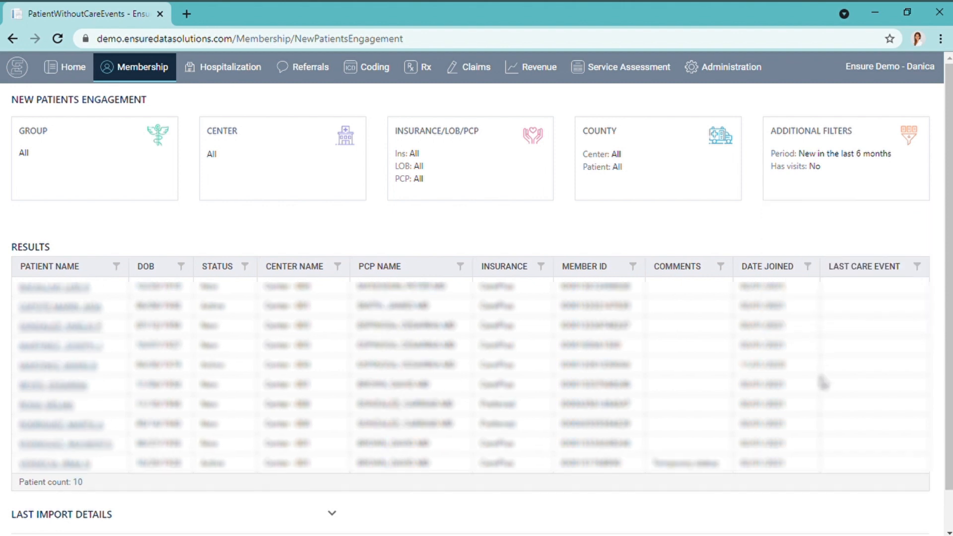
mouse_move(151, 110)
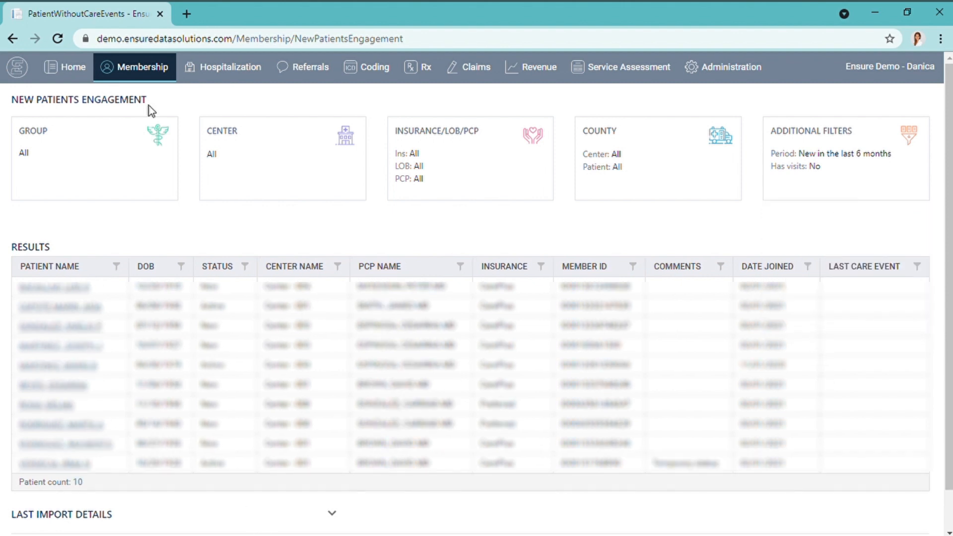
Open Patients w/o Care Events and apply the 'In the last 90 days' period filter.
left_click(133, 67)
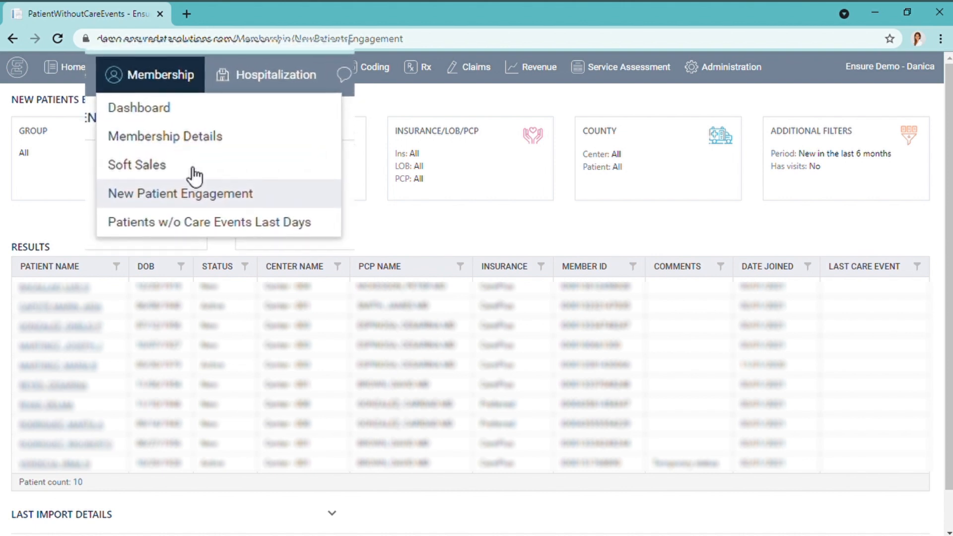
left_click(209, 222)
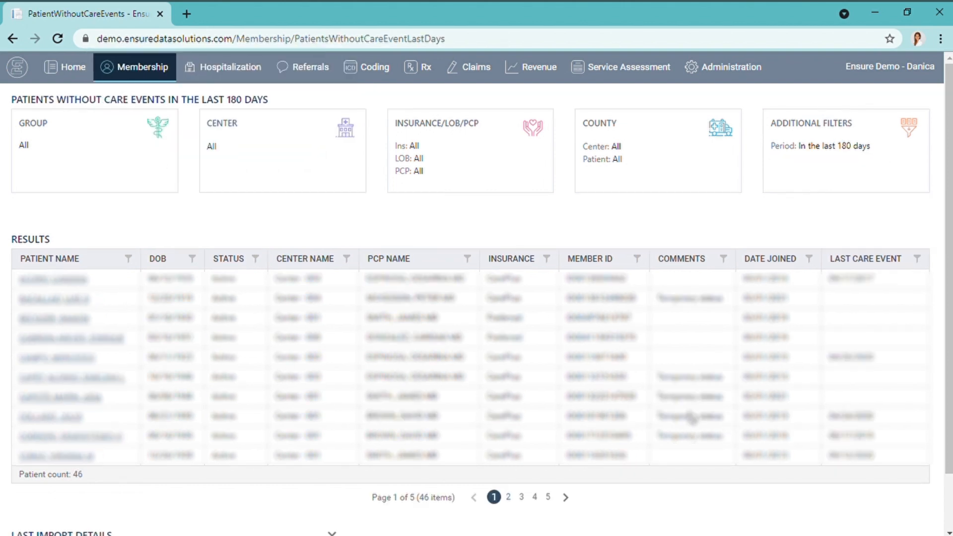
left_click(844, 150)
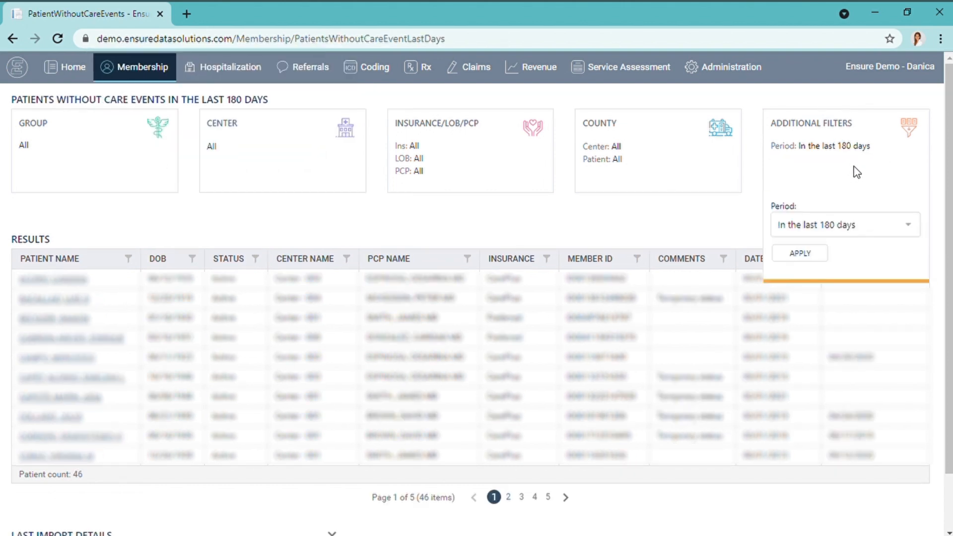
left_click(915, 225)
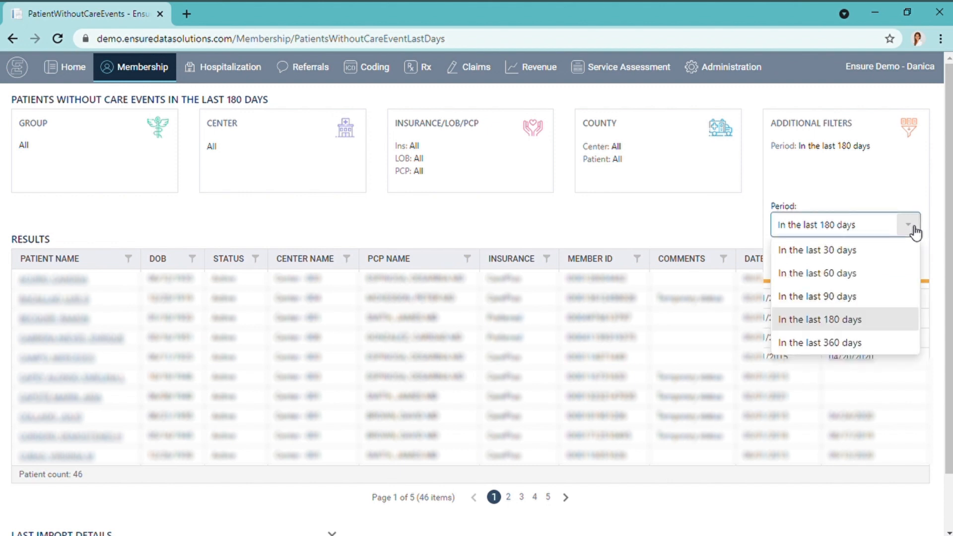
mouse_move(904, 250)
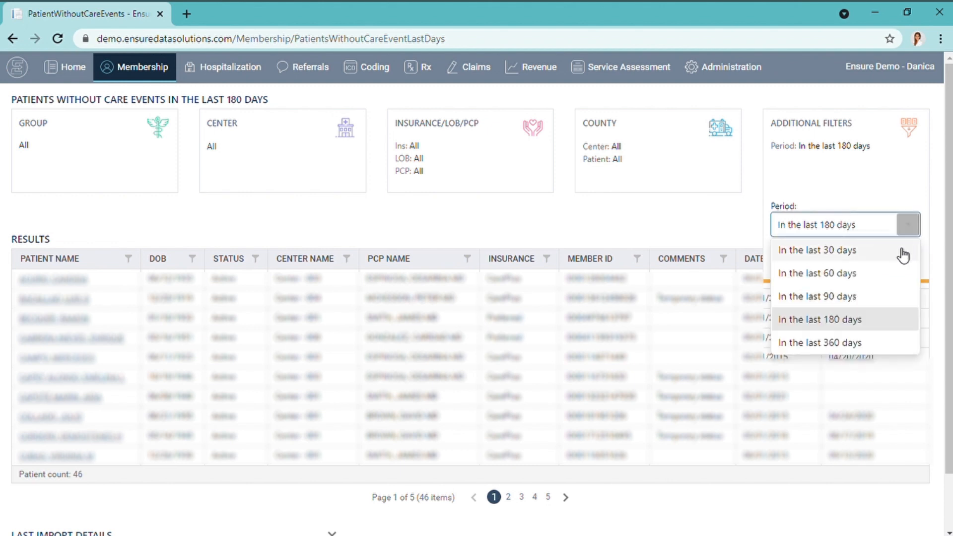
mouse_move(891, 286)
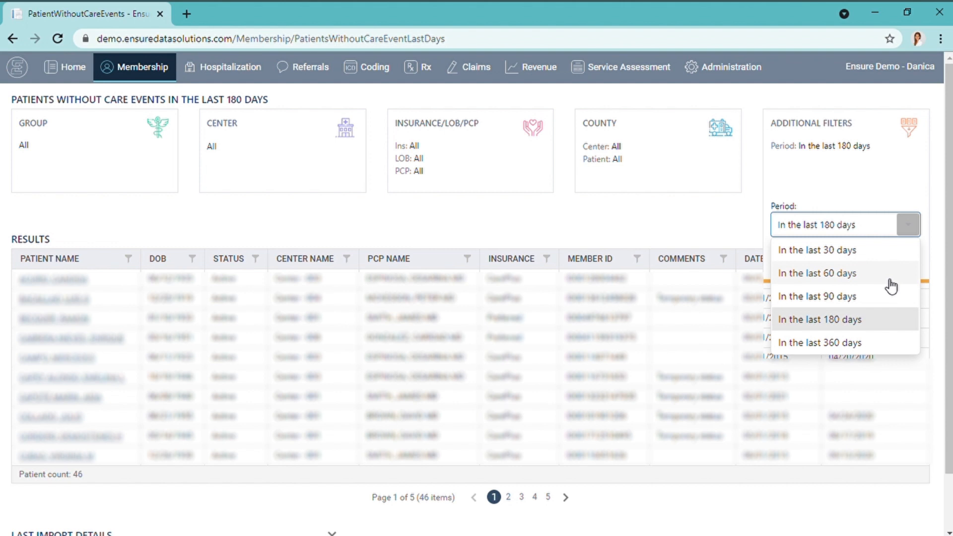
mouse_move(888, 282)
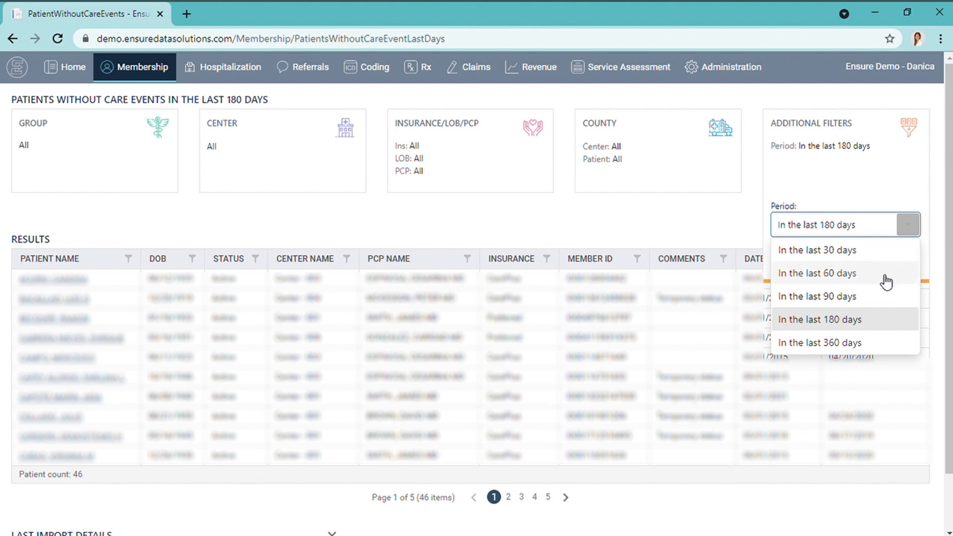
mouse_move(855, 292)
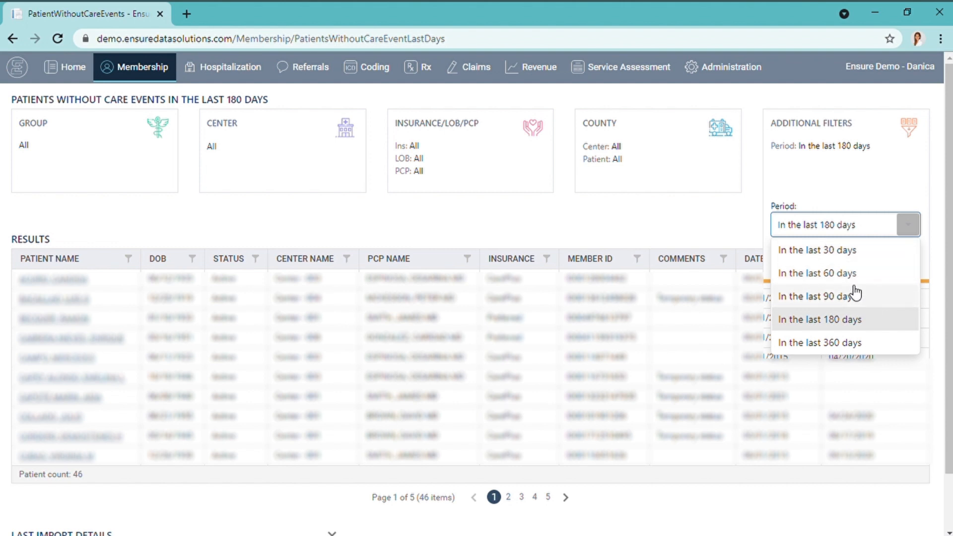
mouse_move(865, 306)
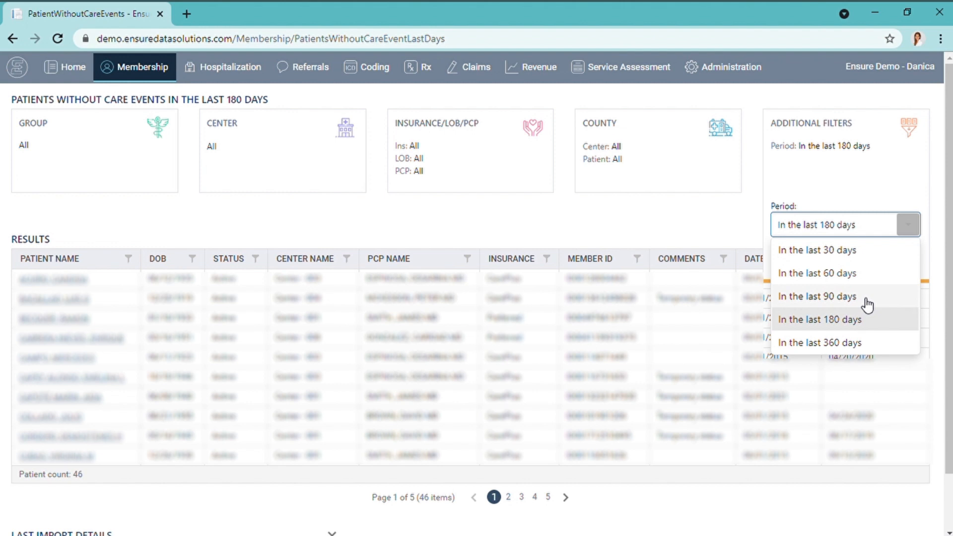
left_click(817, 296)
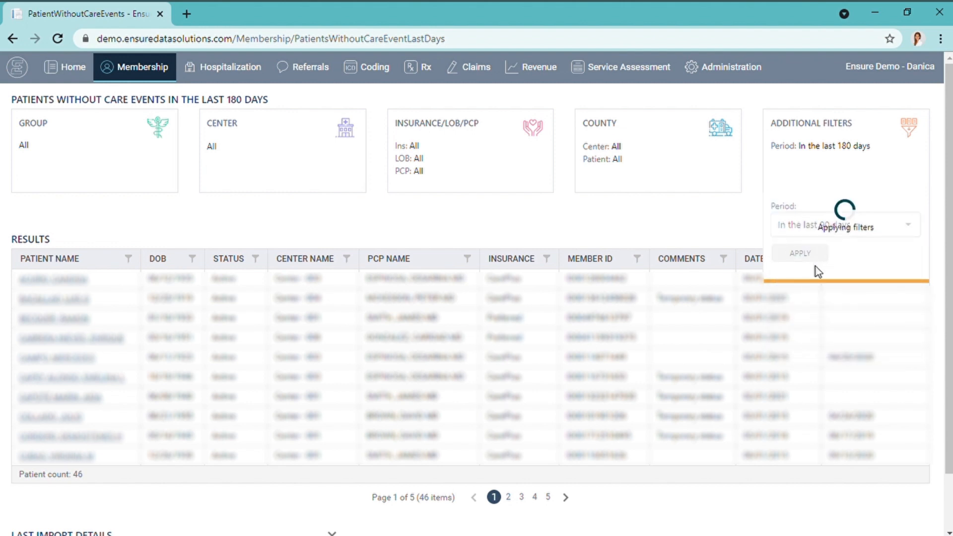
left_click(799, 252)
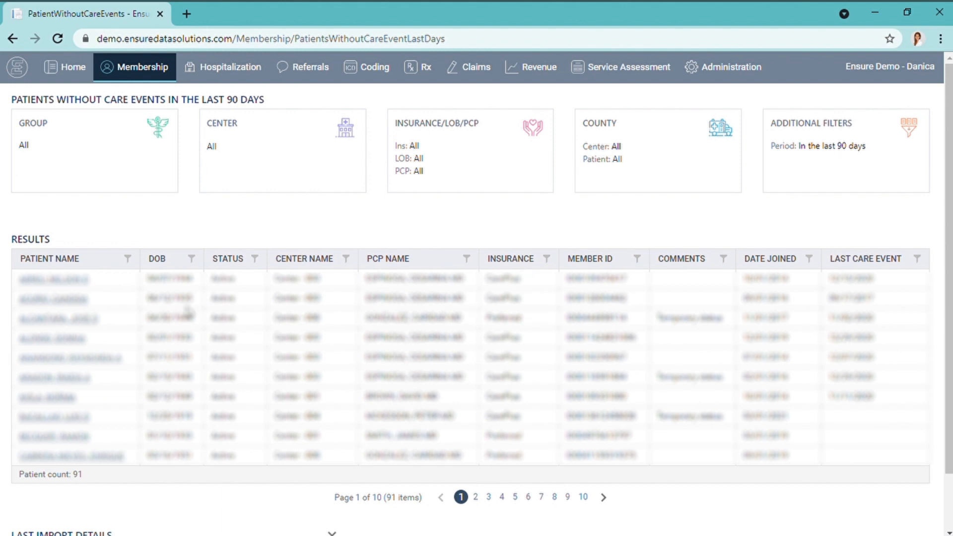
mouse_move(794, 422)
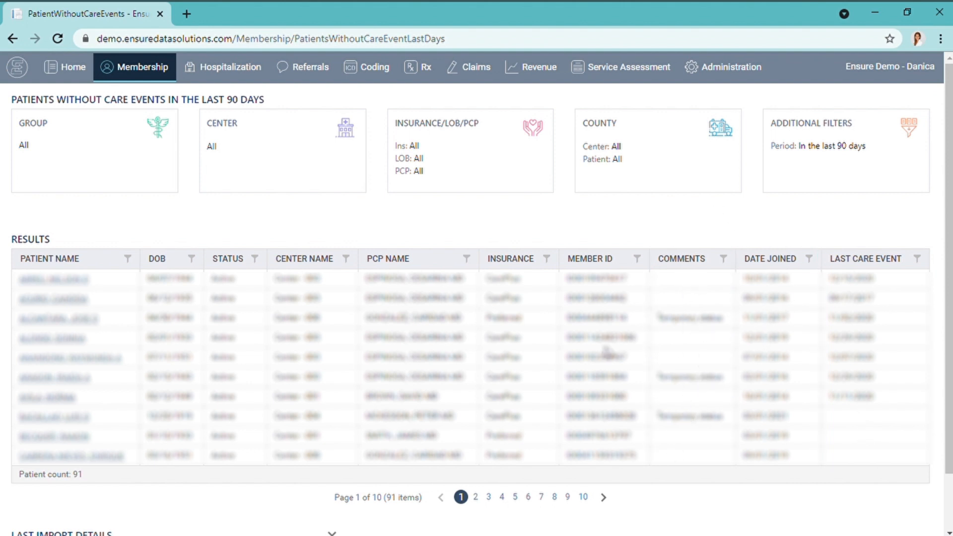
mouse_move(63, 286)
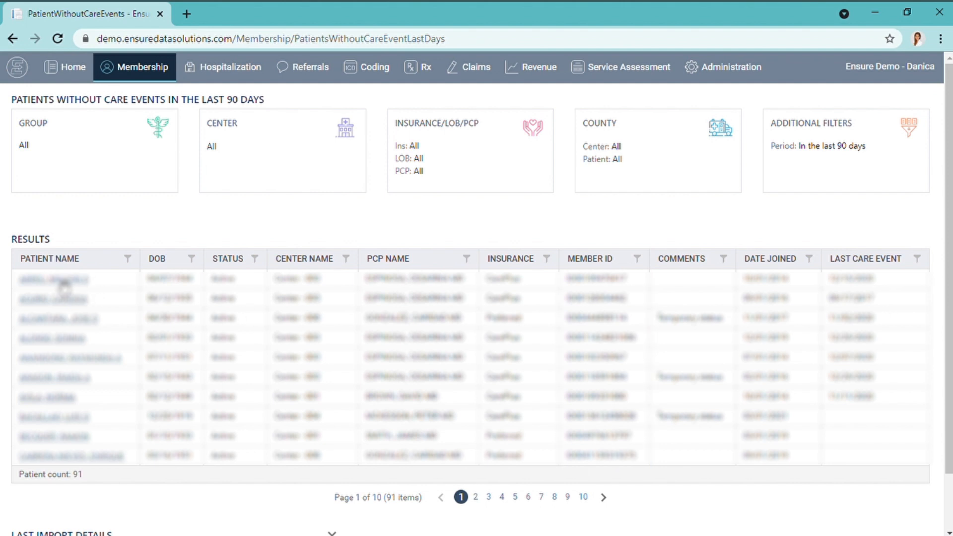